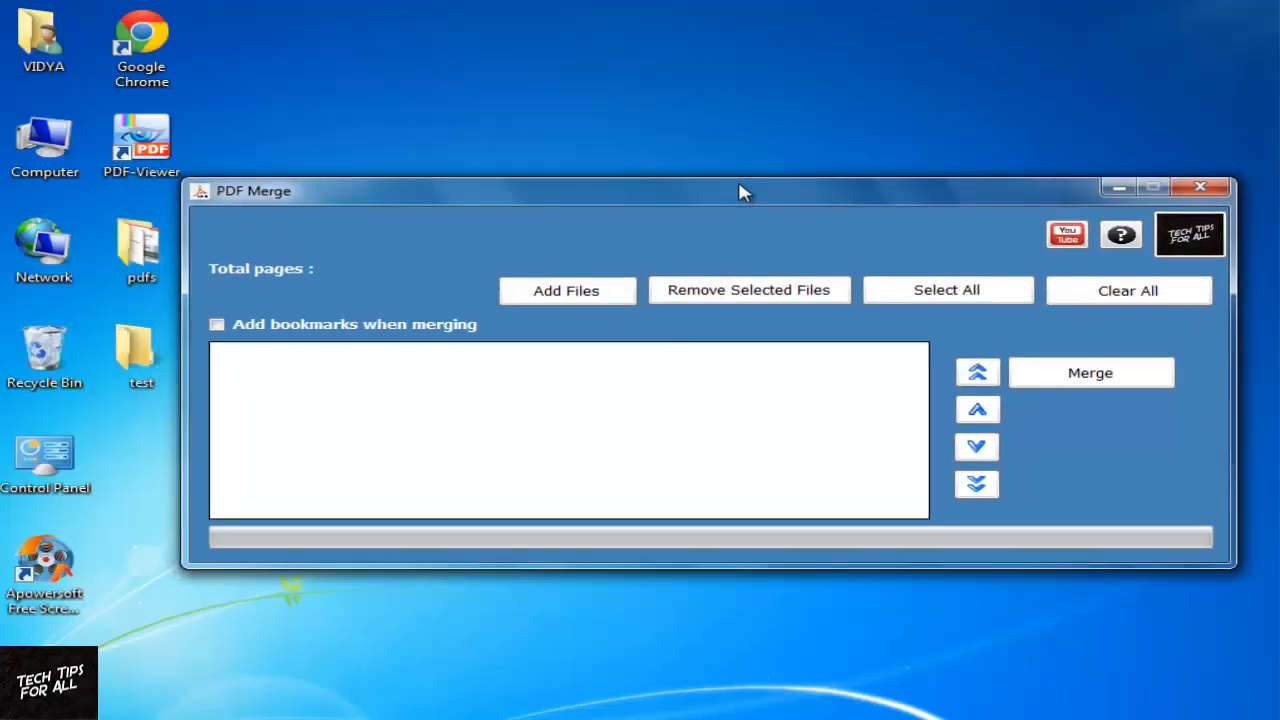
mouse_move(180, 288)
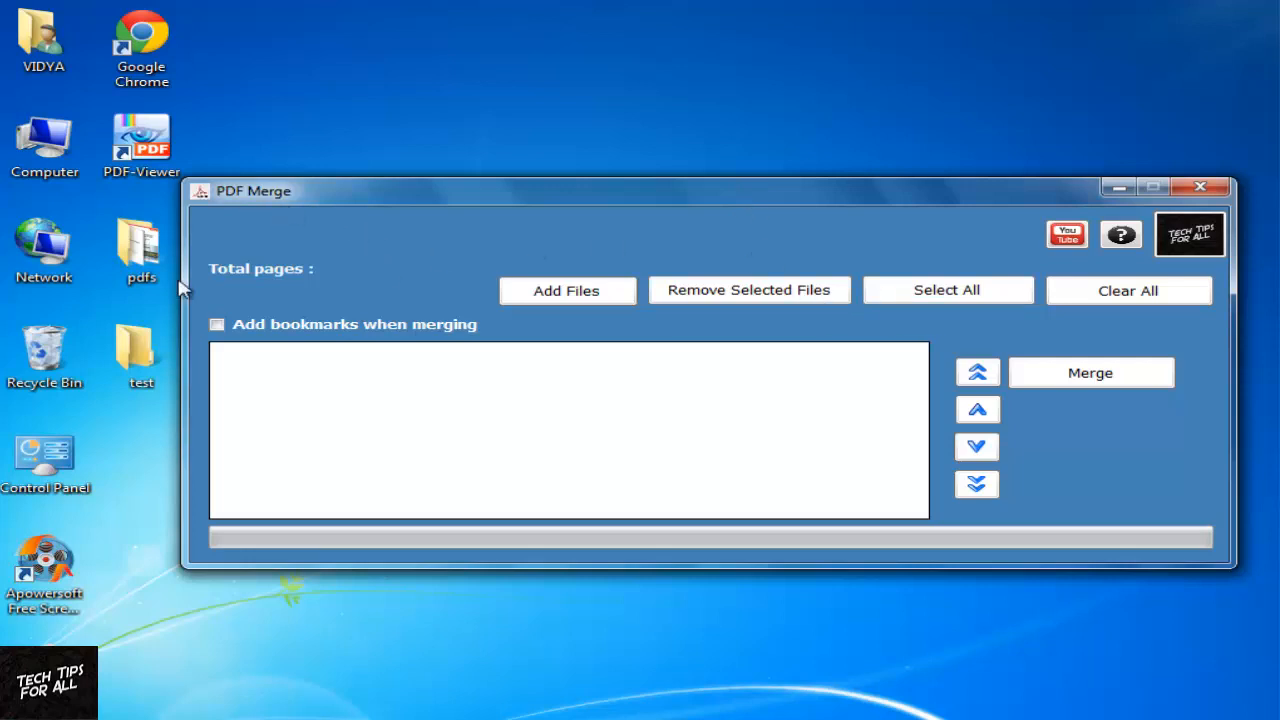
mouse_move(590, 304)
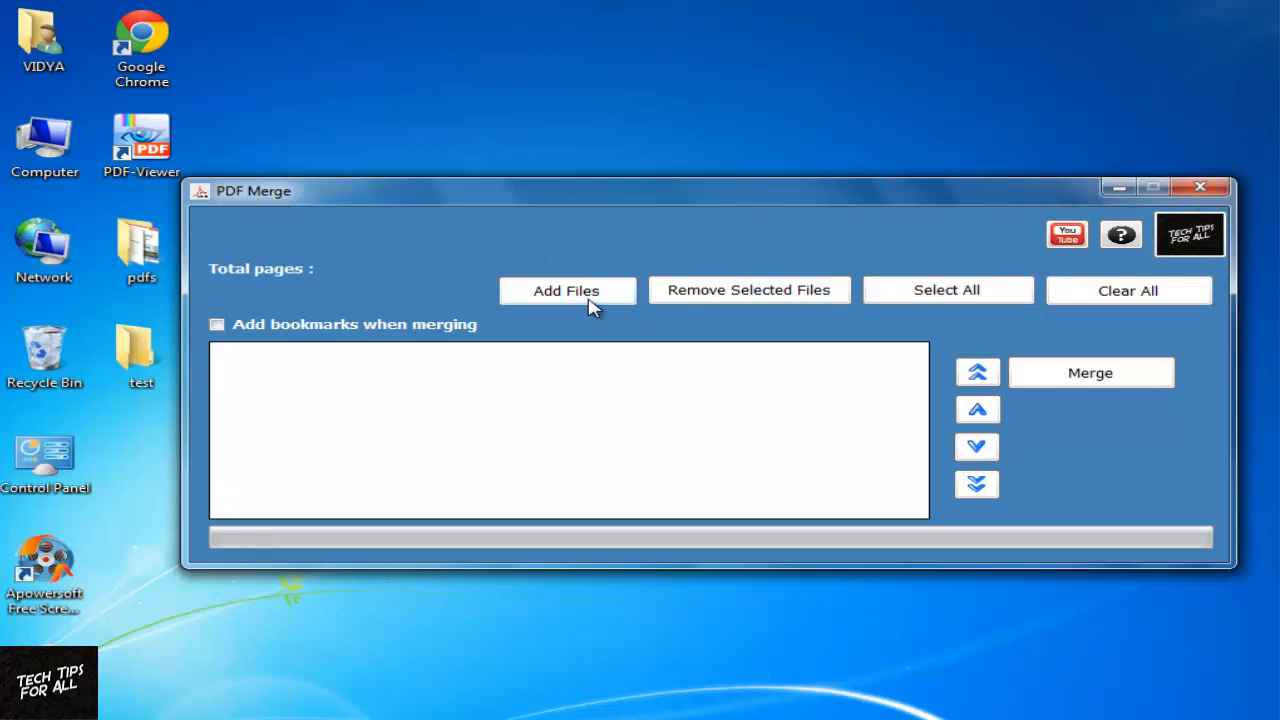
Add c_sharp_net, Computer and Psychology reports and Microsoft from the pdfs folder, 404 pages total.
left_click(568, 290)
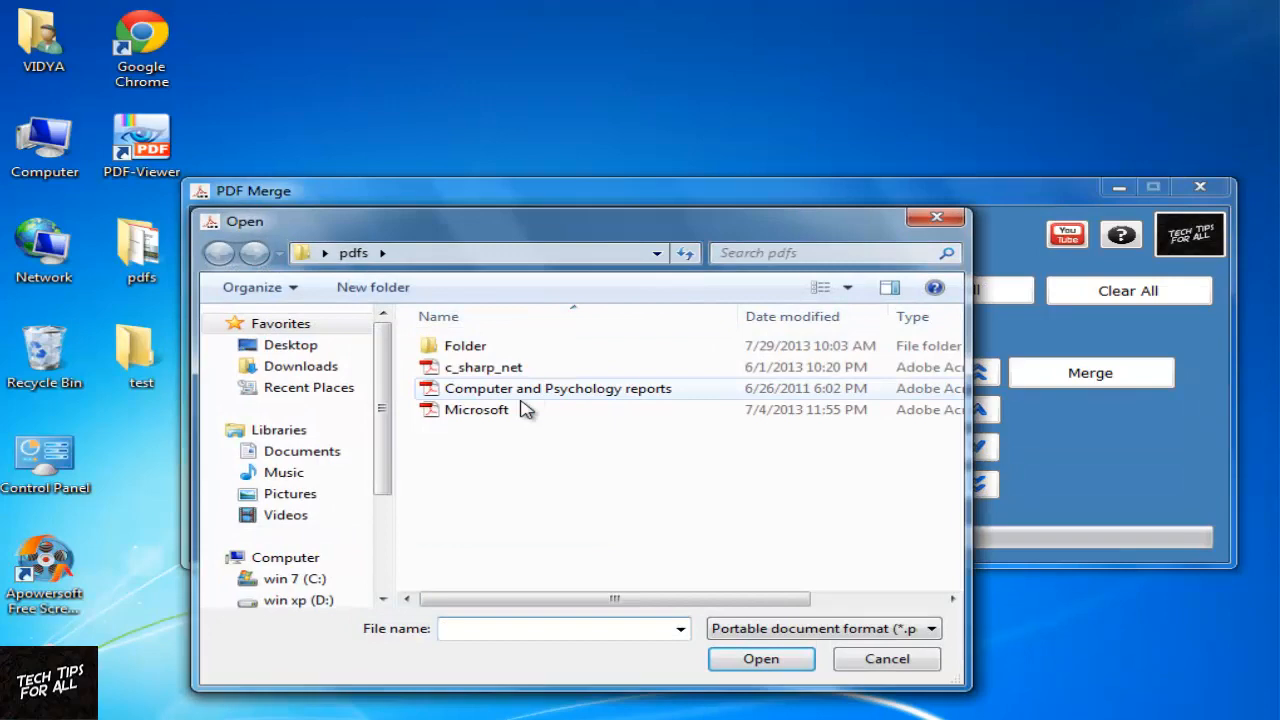
left_click(482, 368)
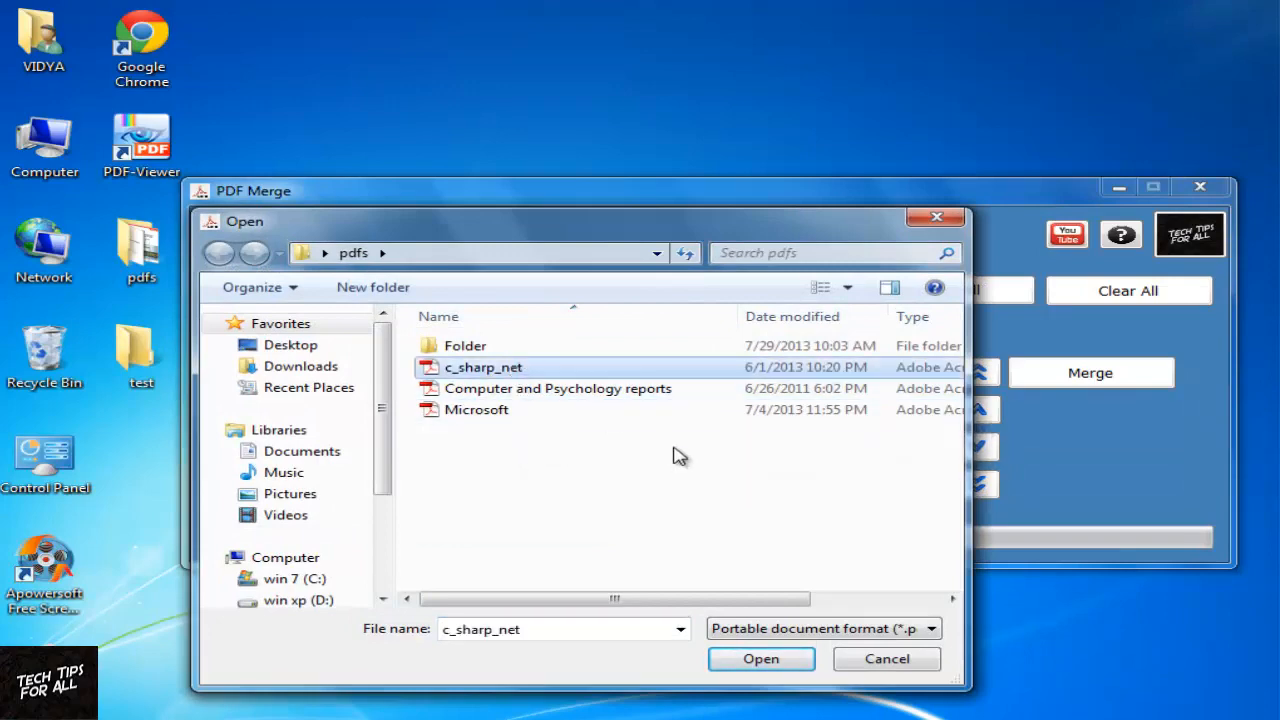
left_click(760, 658)
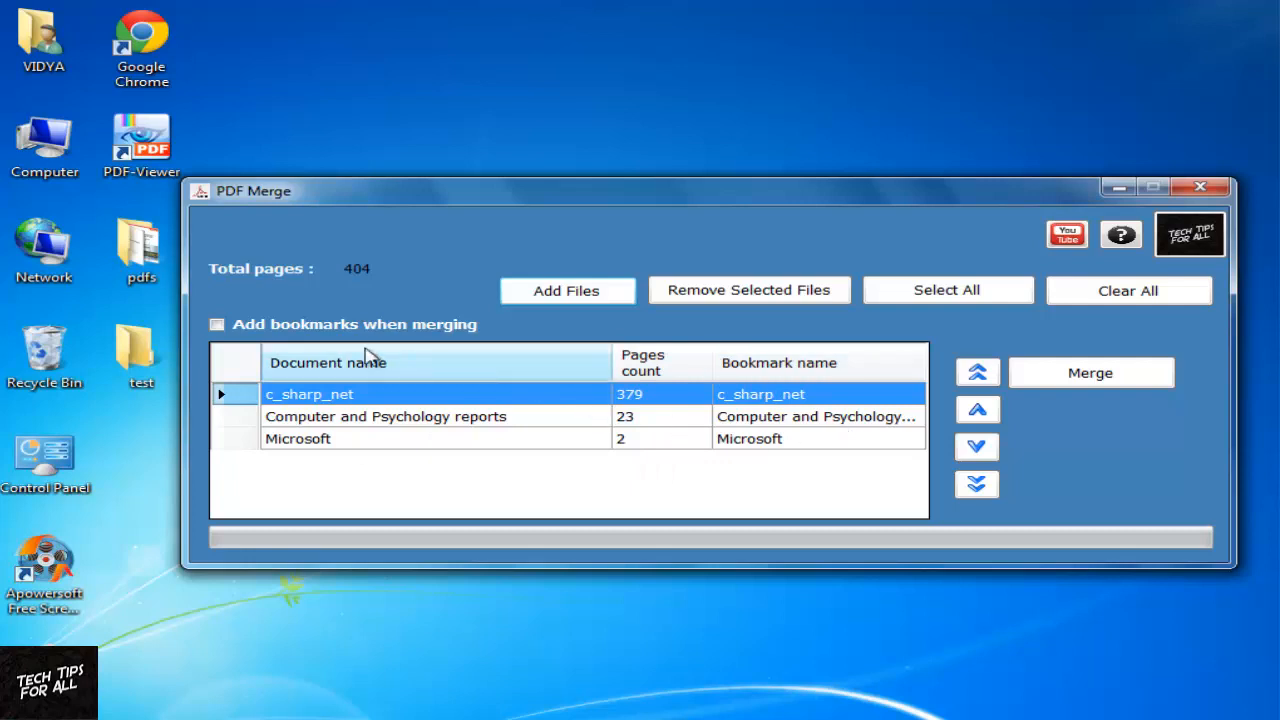
mouse_move(340, 284)
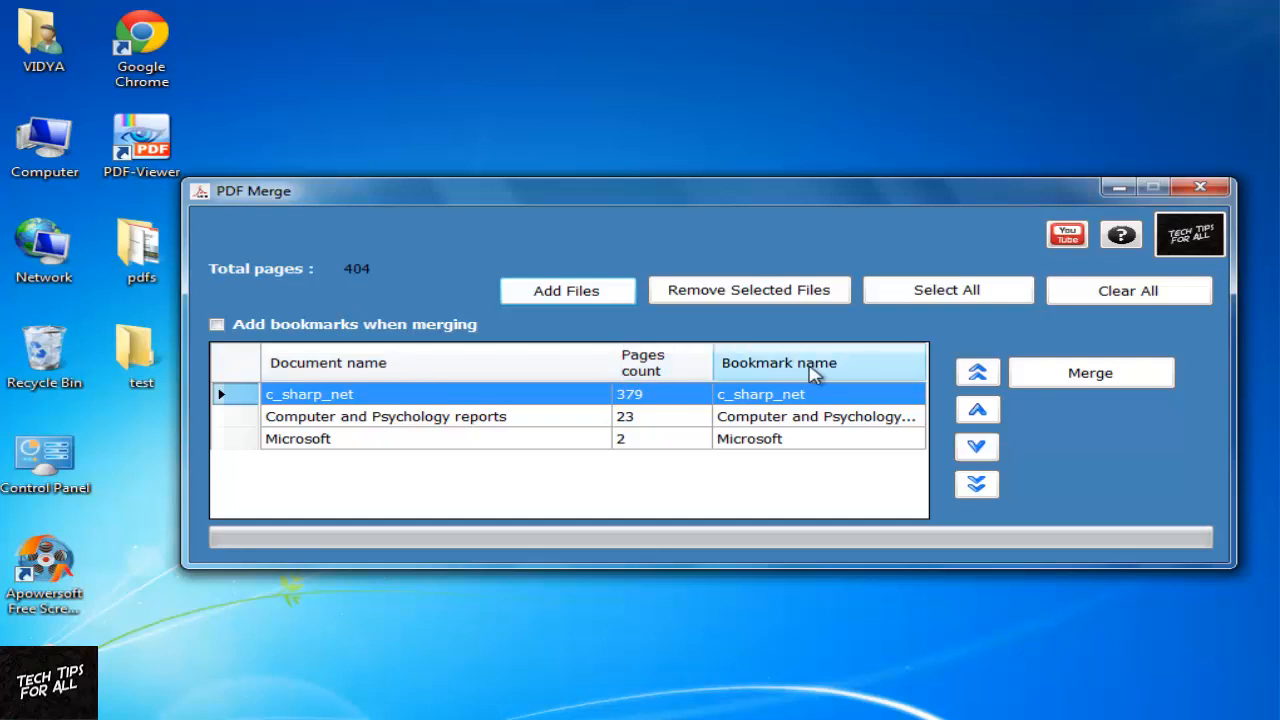
Move c_sharp_net to the bottom, after Computer and Psychology reports and Microsoft.
left_click(328, 362)
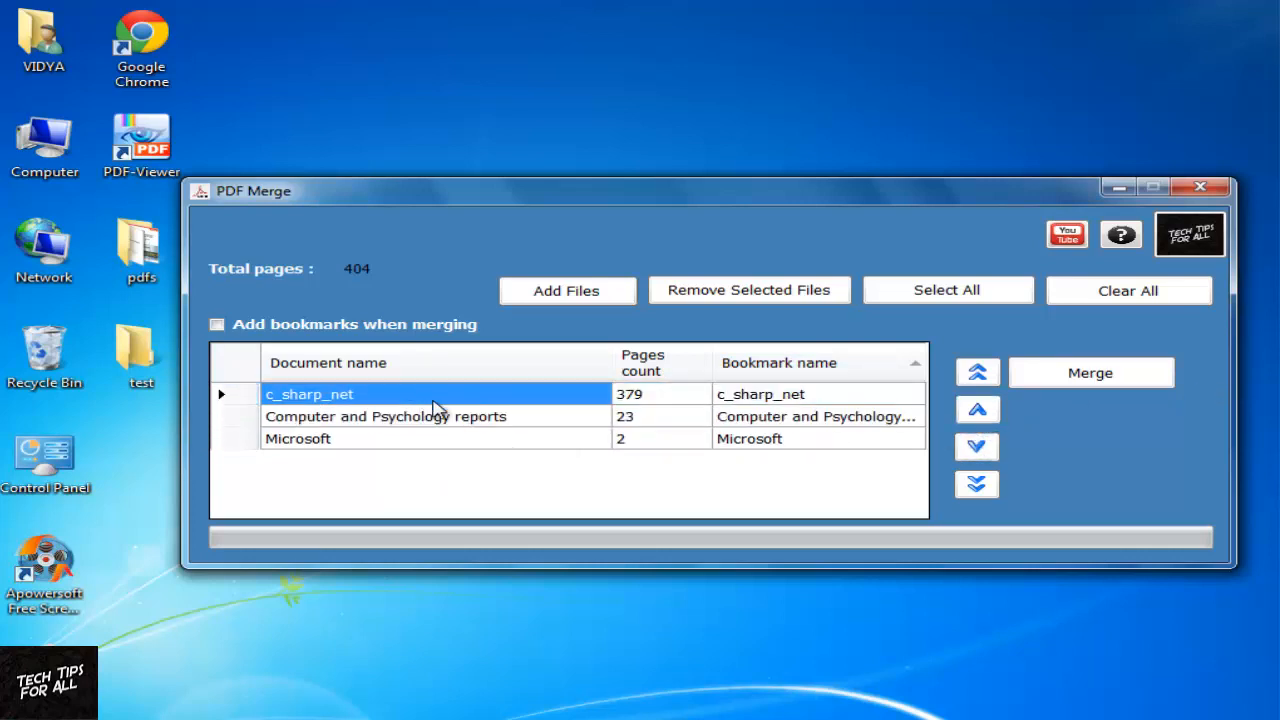
mouse_move(976, 446)
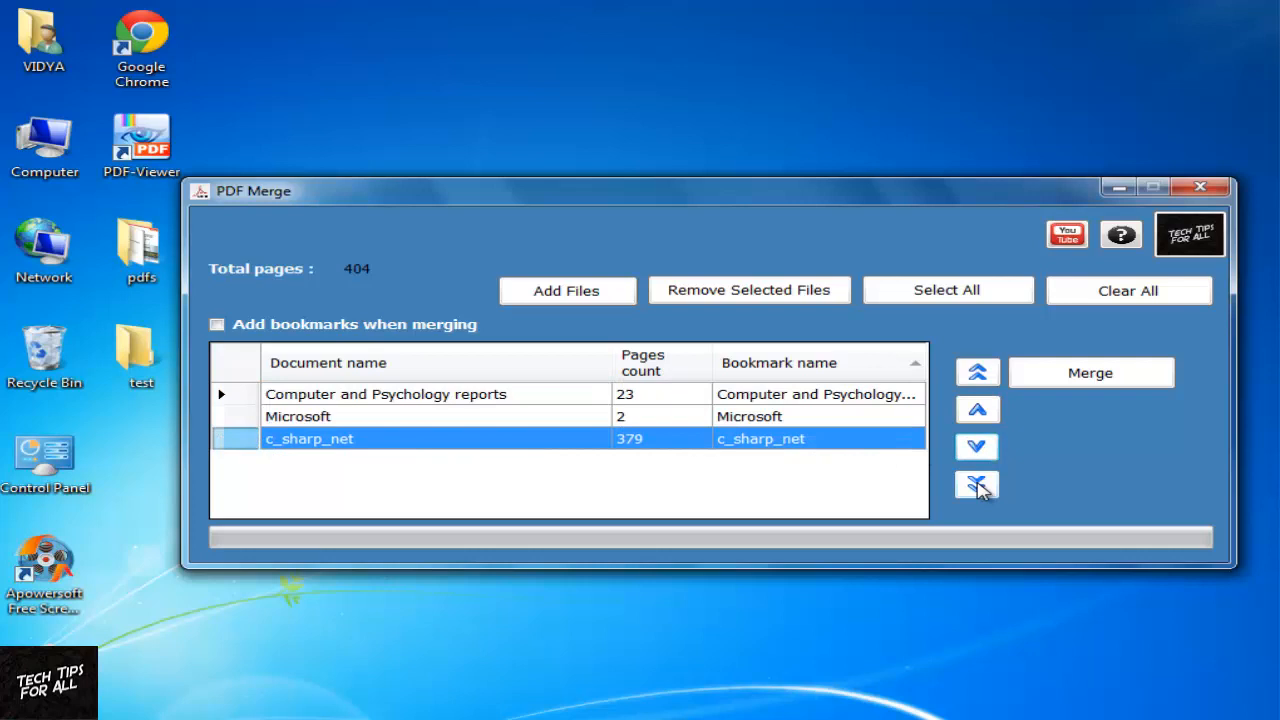
left_click(976, 486)
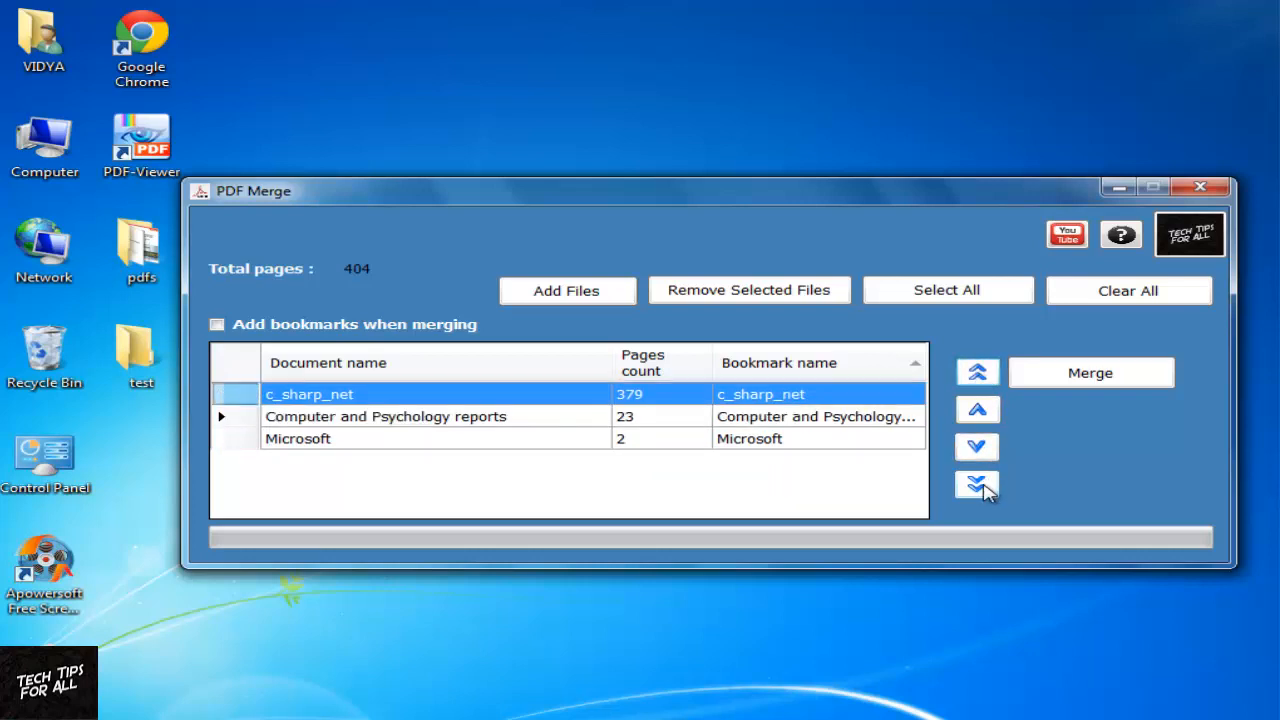
left_click(976, 484)
type("1")
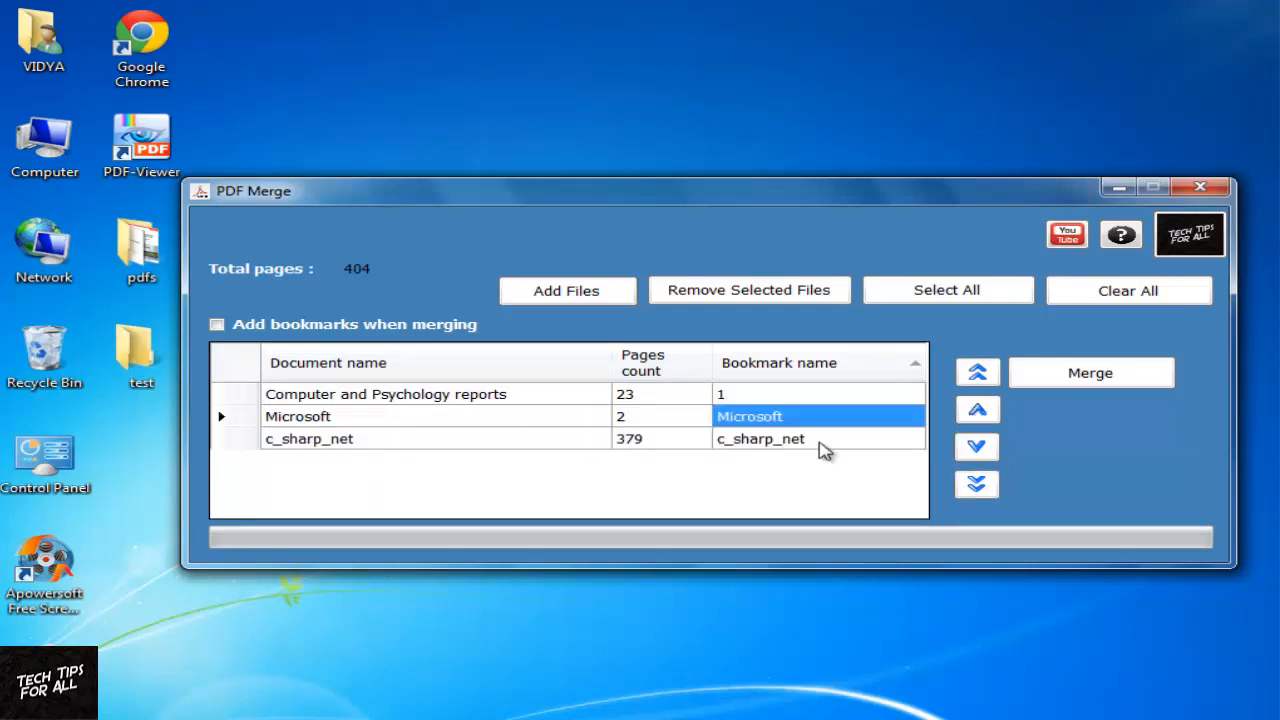
Name the bookmarks 1 for Computer and Psychology reports and 2 for Microsoft.
left_click(760, 438)
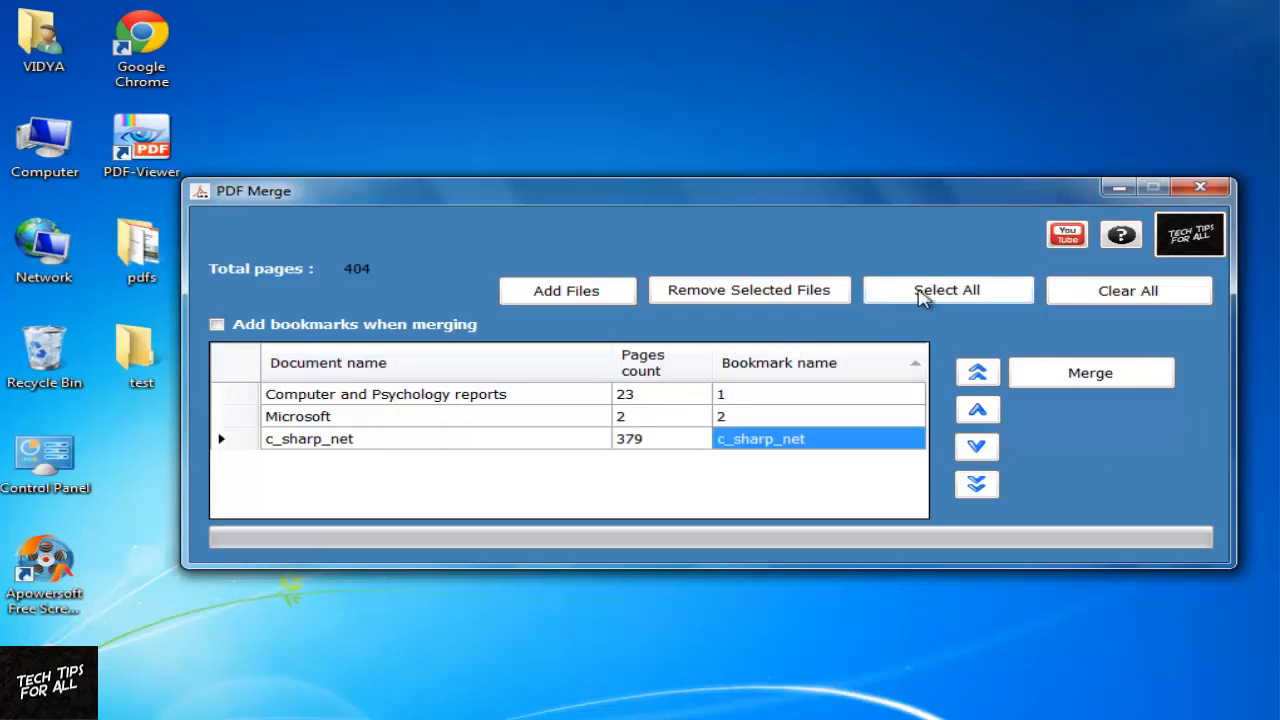
Merge all three selected files into 'Merge without bookmark' in the test folder and show its folder.
left_click(946, 290)
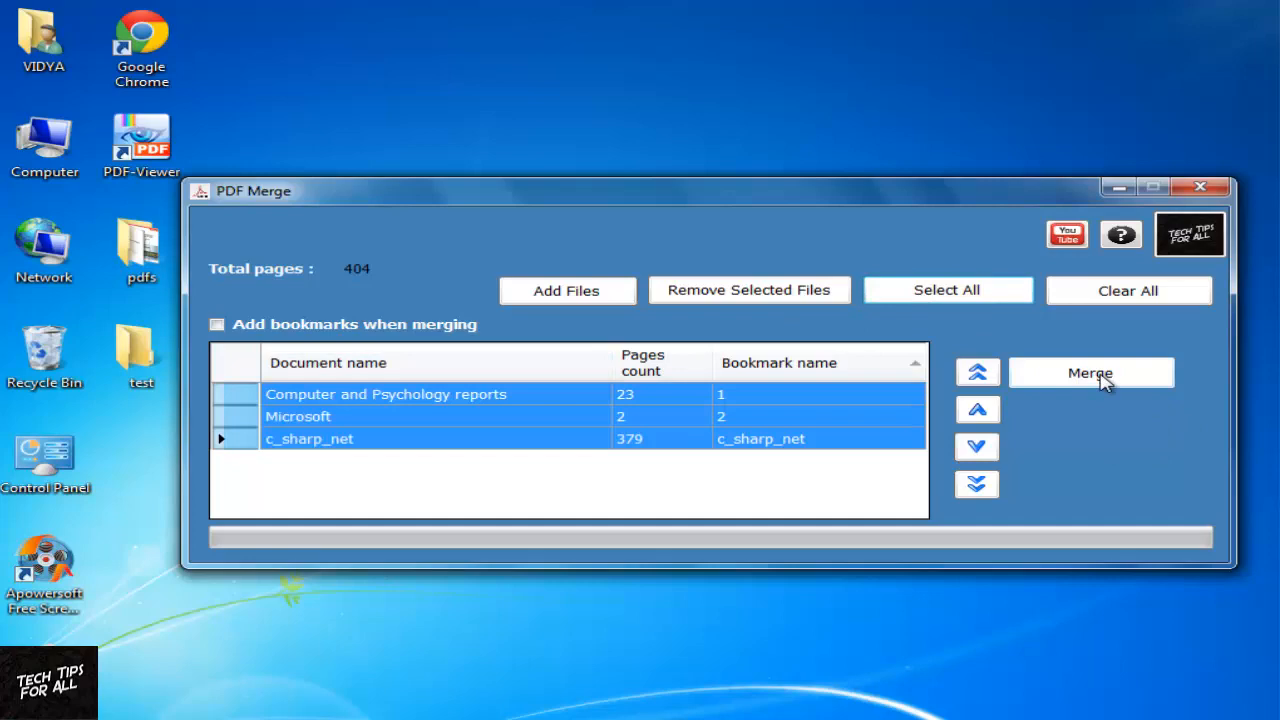
left_click(1090, 372)
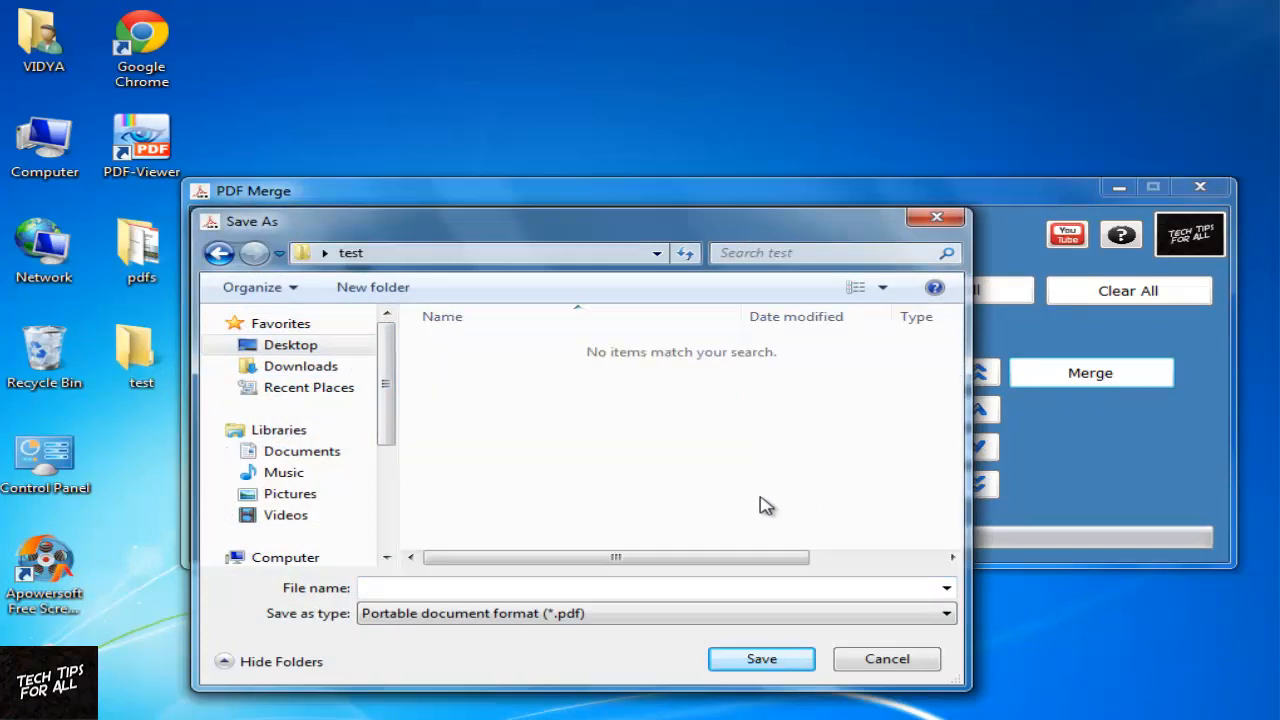
type("Merge")
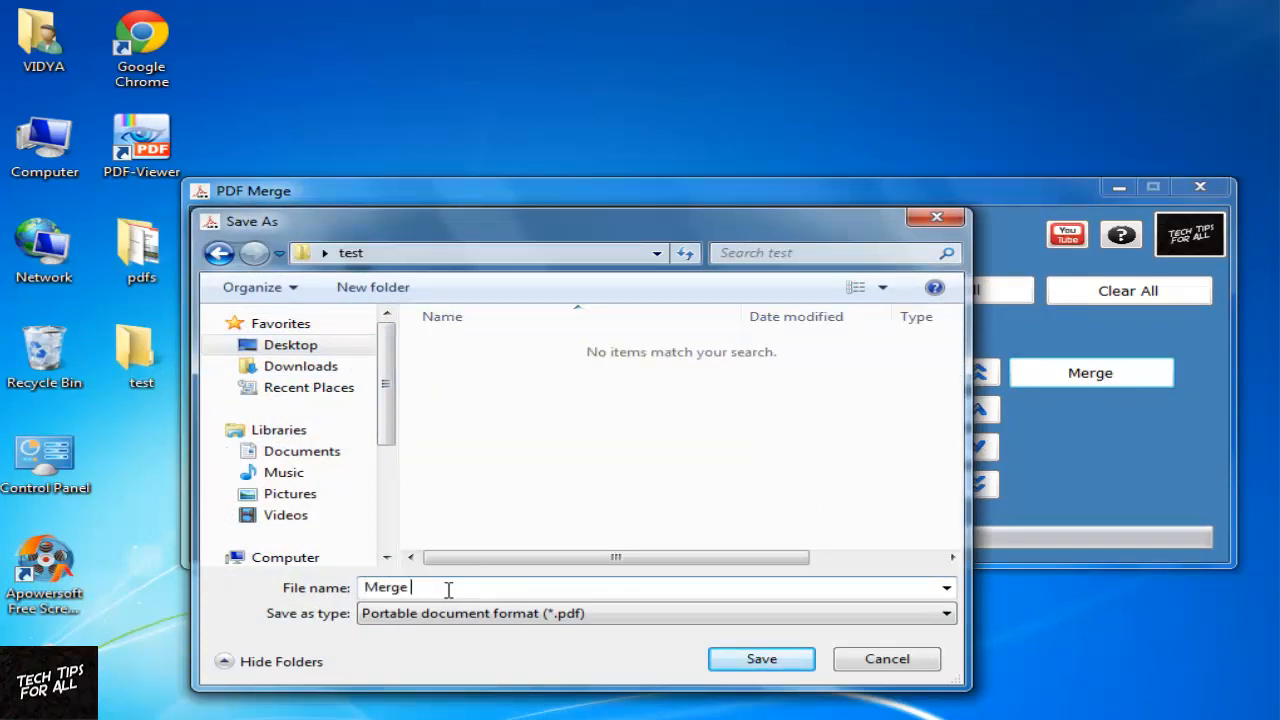
left_click(760, 658)
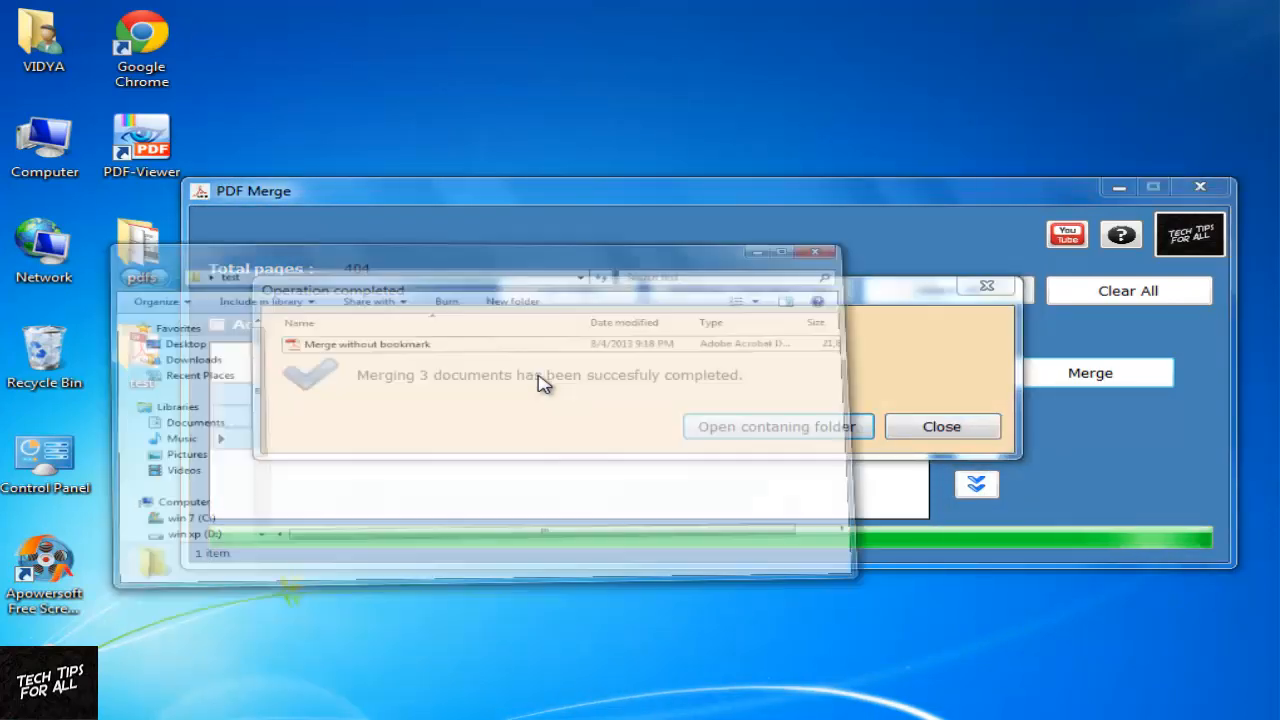
left_click(776, 426)
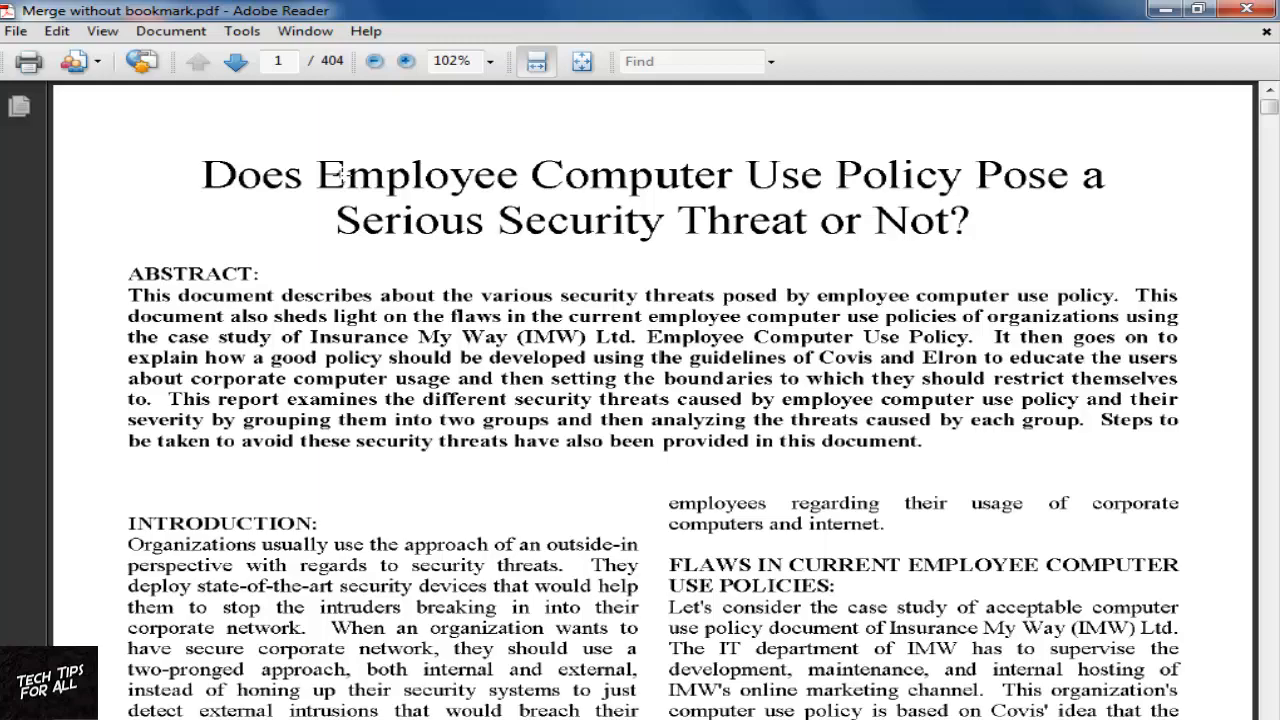
Look over the 404-page Merge without bookmark.pdf in Adobe Reader and close it.
left_click(236, 60)
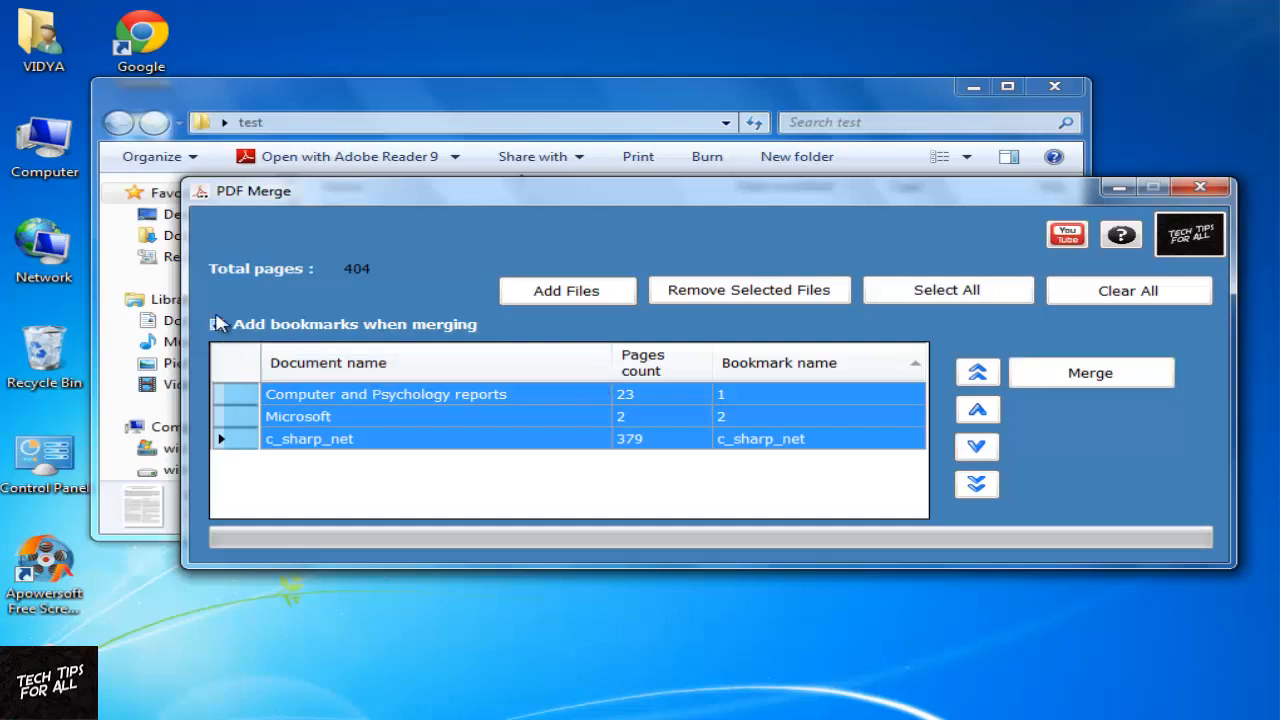
Enable Add bookmarks and merge the files into 'Merge with bookmark' beside the first output.
left_click(216, 324)
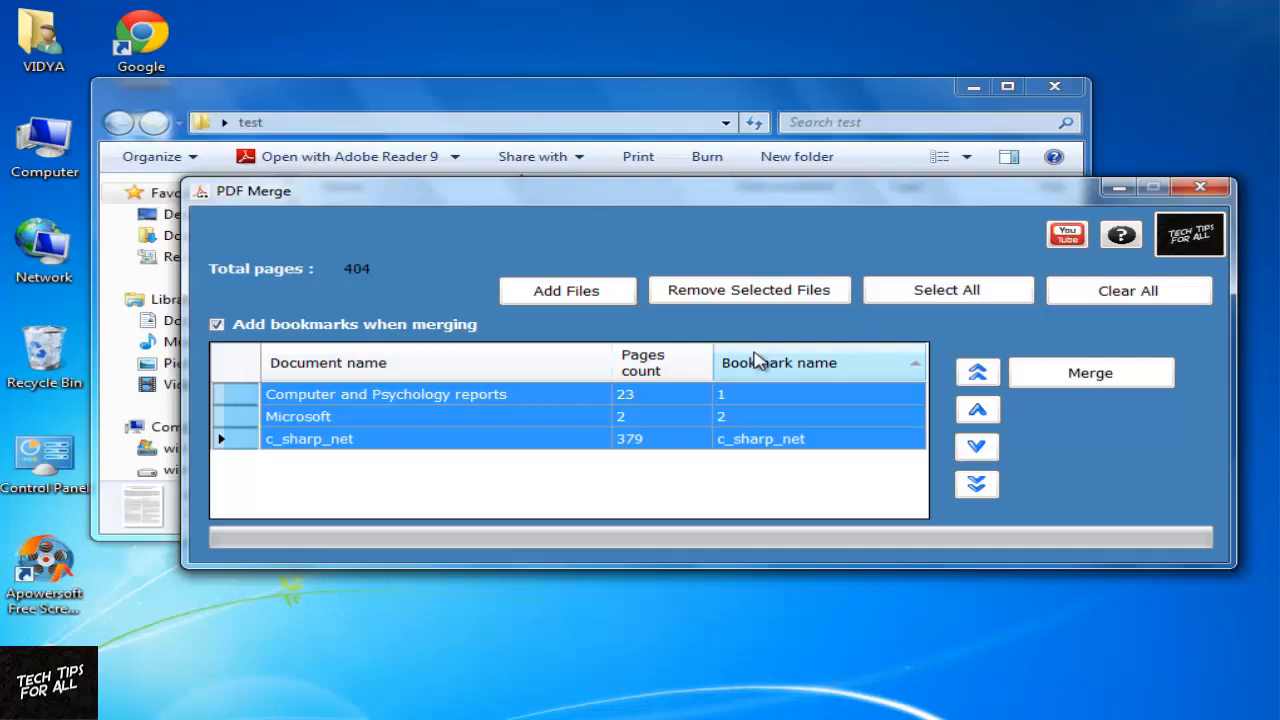
left_click(1090, 372)
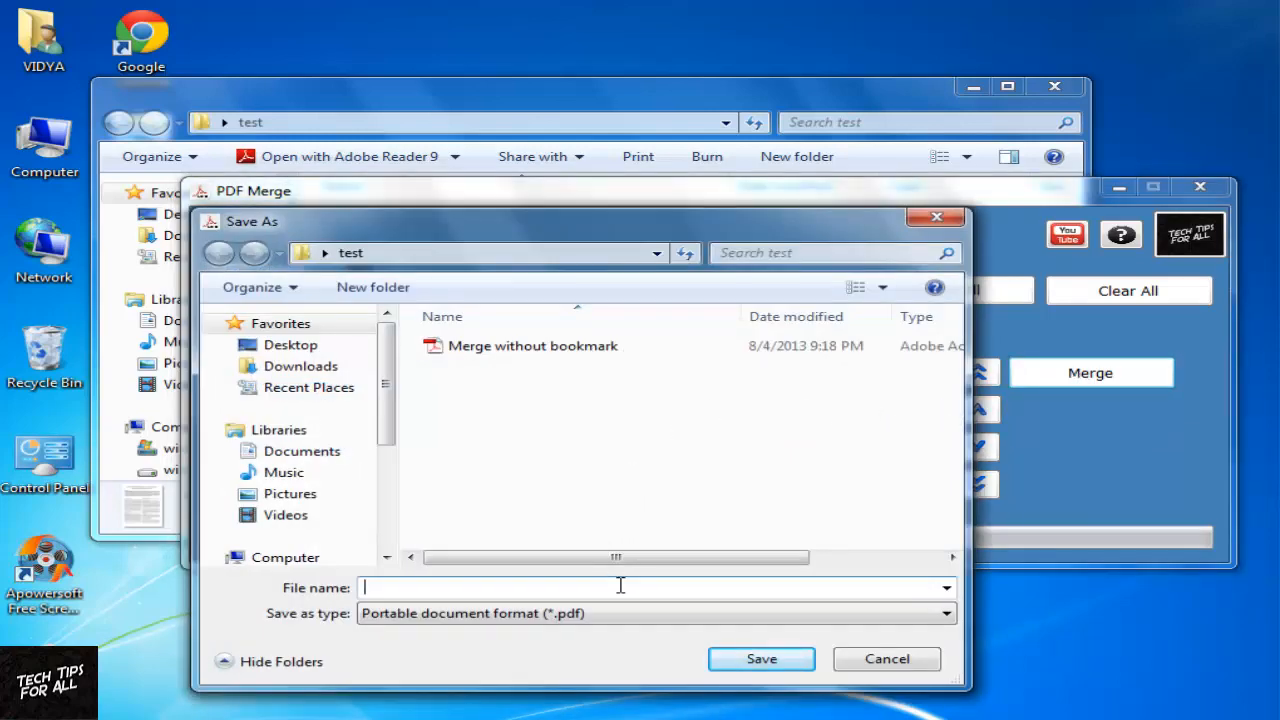
type("Merge with")
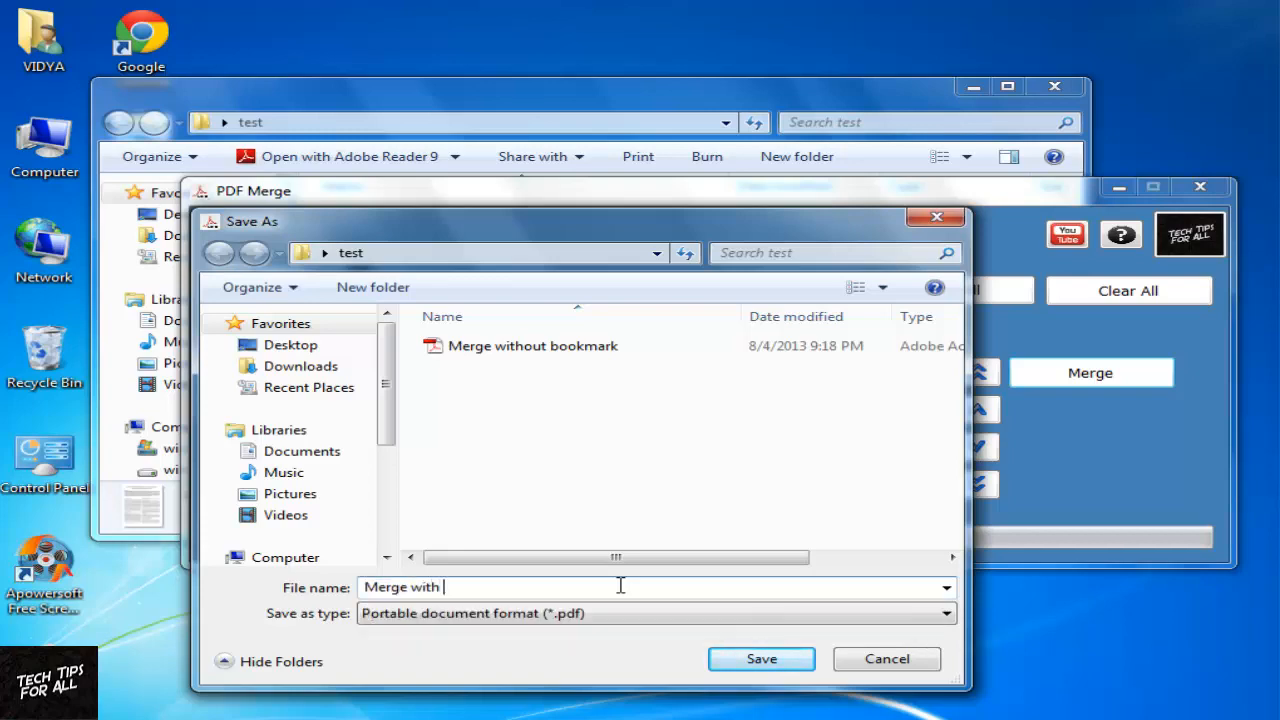
left_click(760, 658)
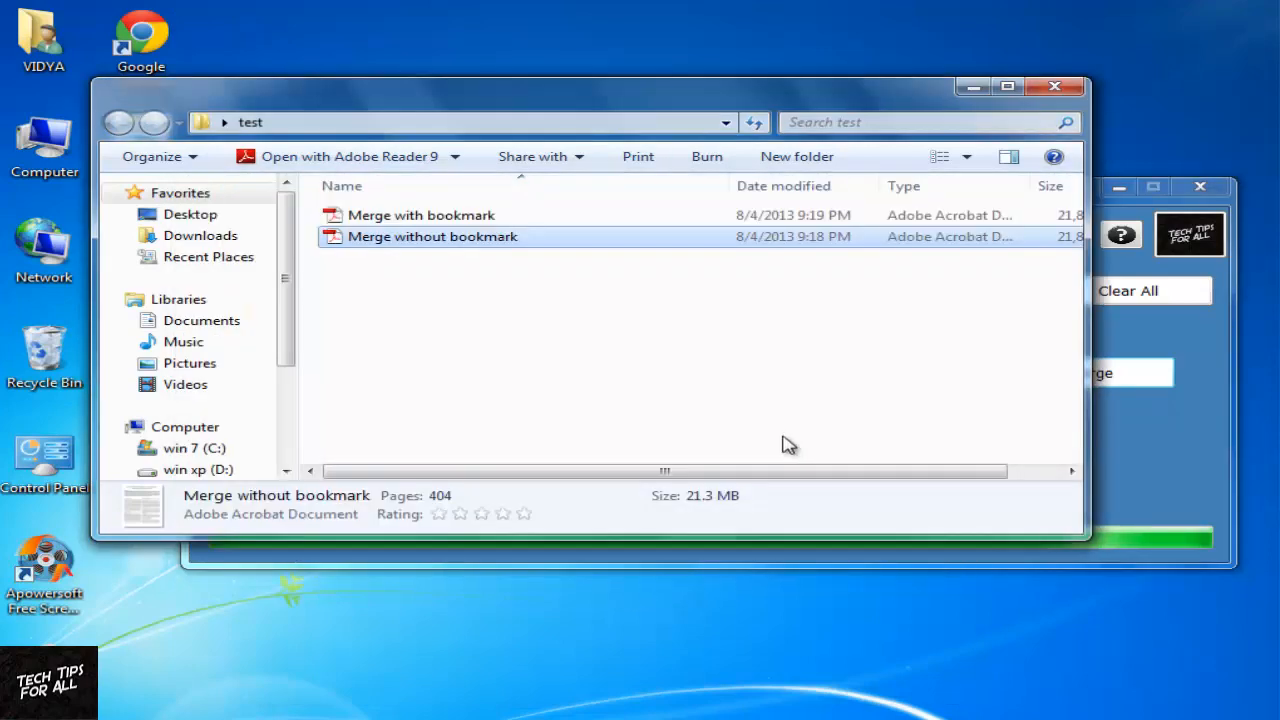
View Merge with bookmark.pdf, jump between bookmarks 1, 2 and c_sharp_net, then close Reader.
double_click(420, 216)
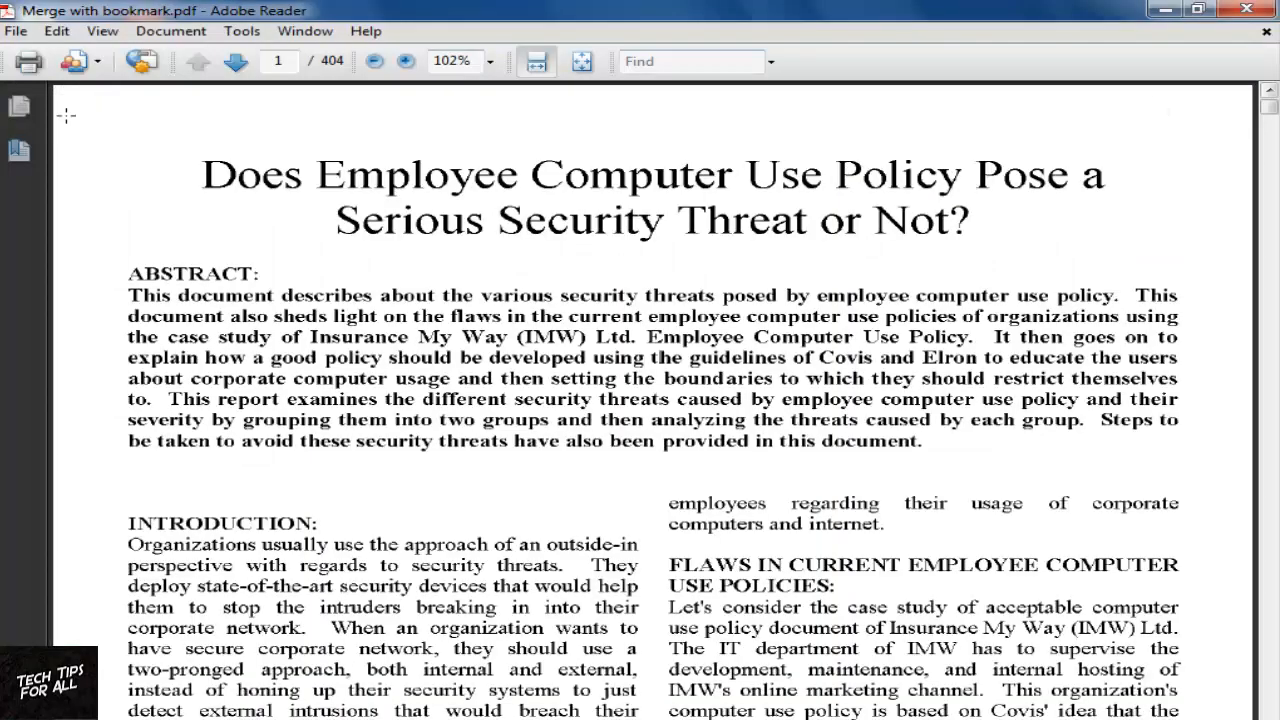
left_click(1212, 8)
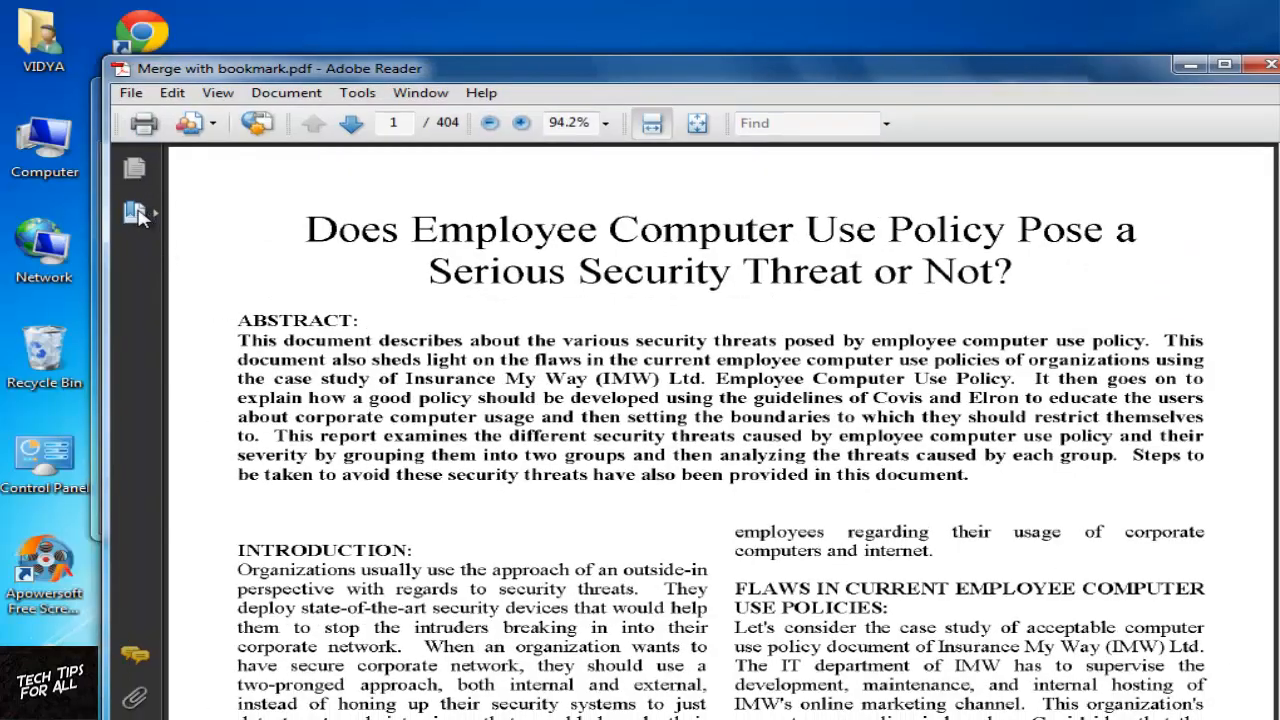
left_click(136, 212)
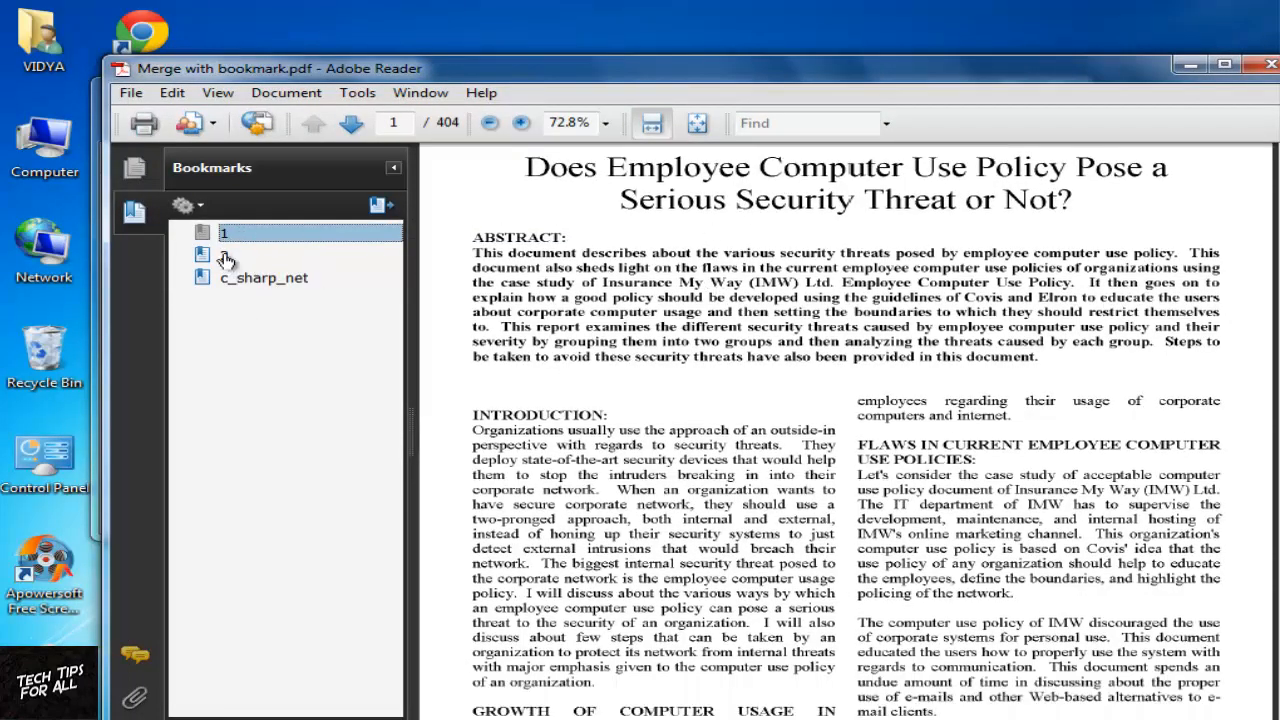
left_click(264, 276)
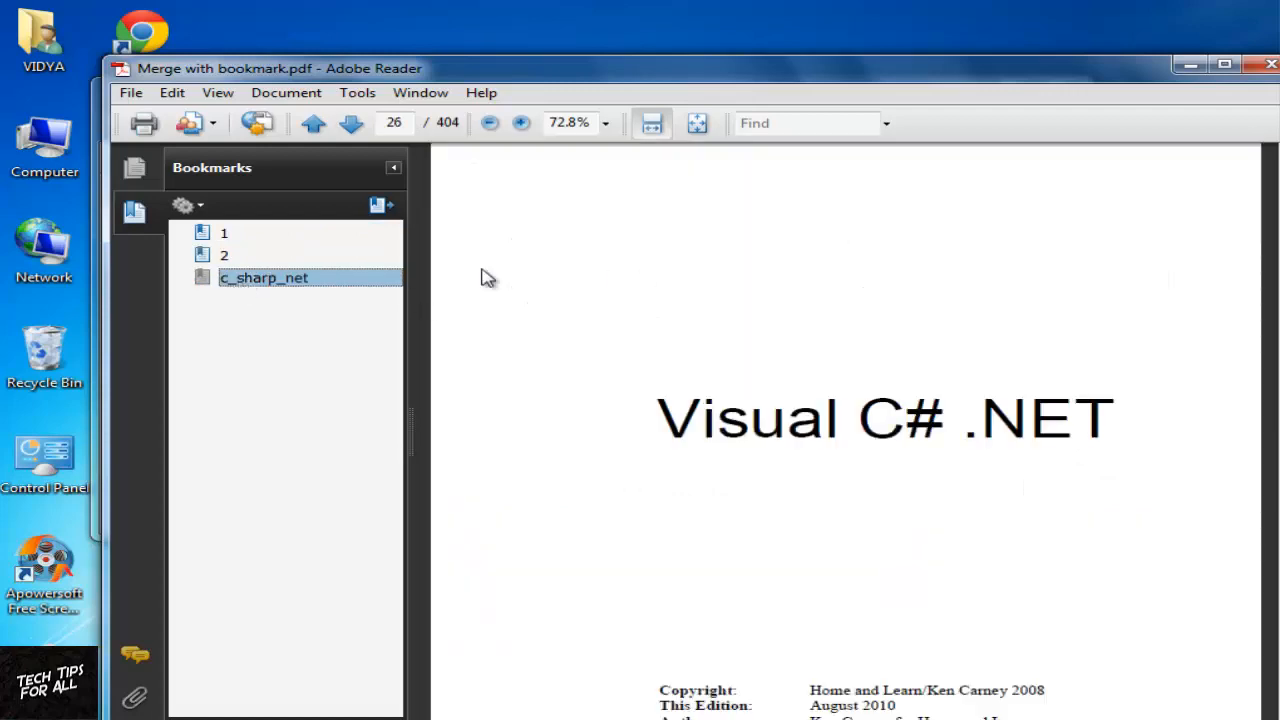
left_click(224, 232)
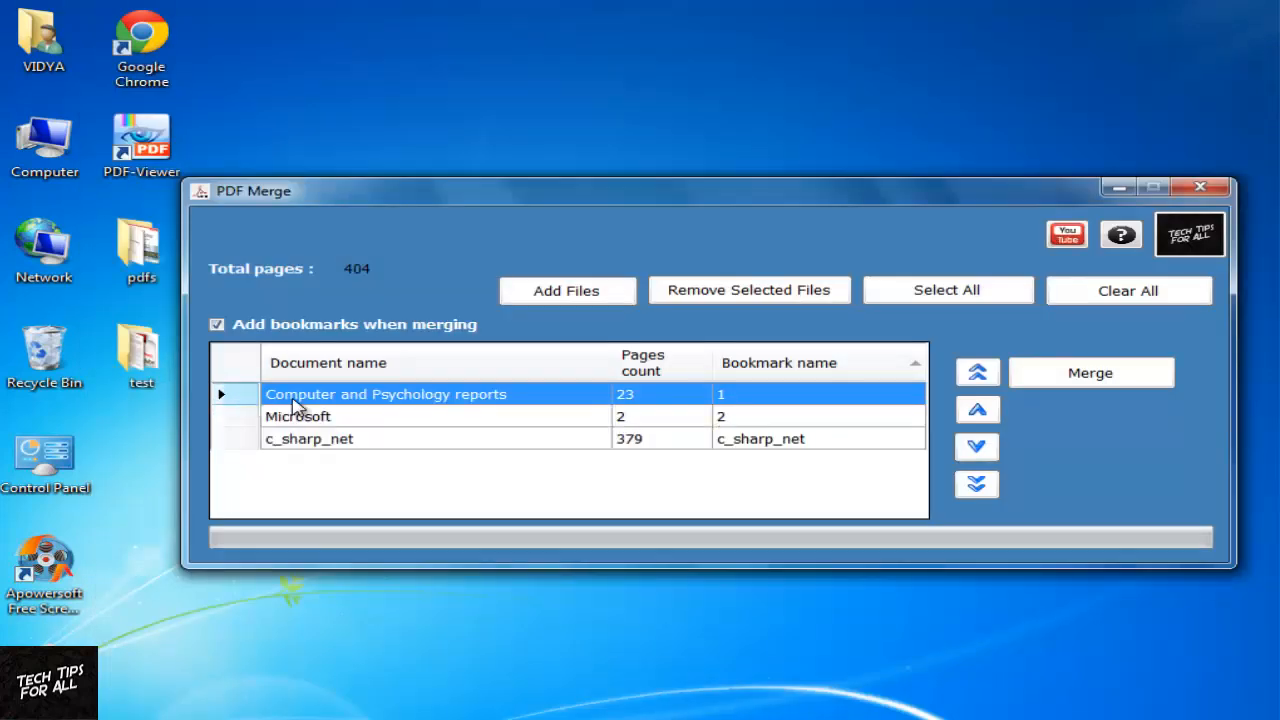
Remove Computer and Psychology reports, clear the list to 0 pages and bring up Add Files.
left_click(748, 290)
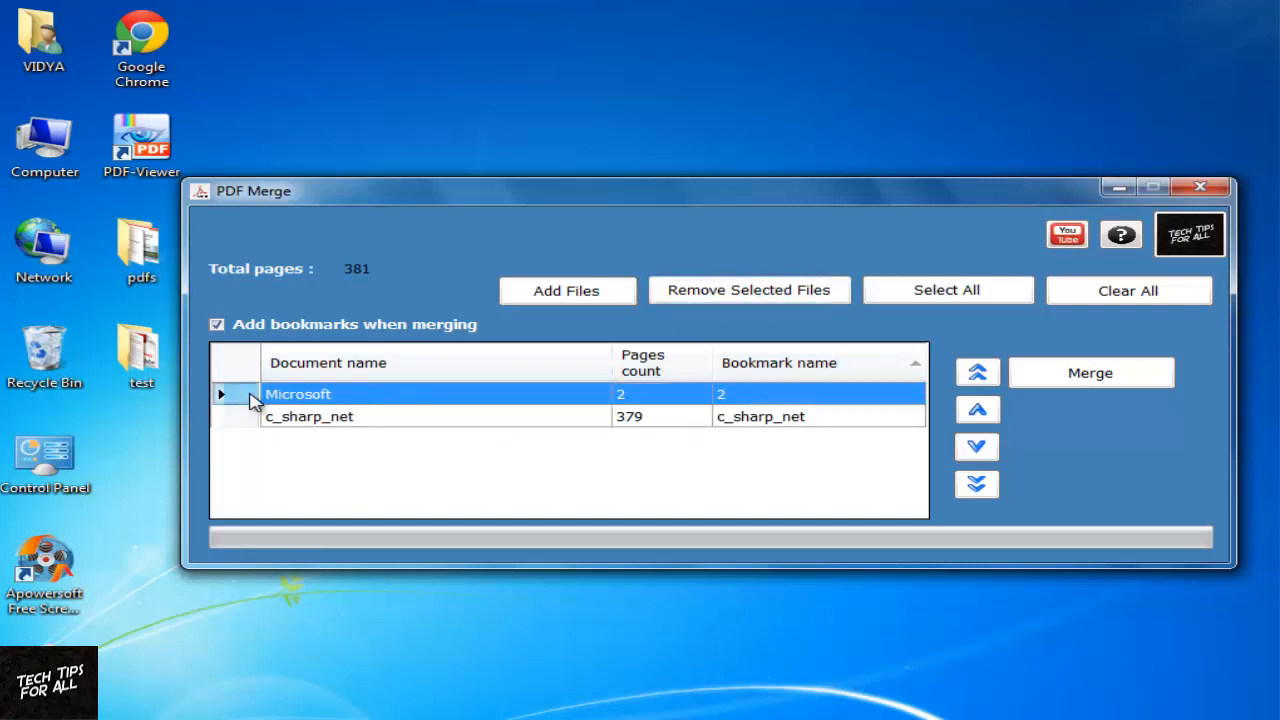
left_click(748, 288)
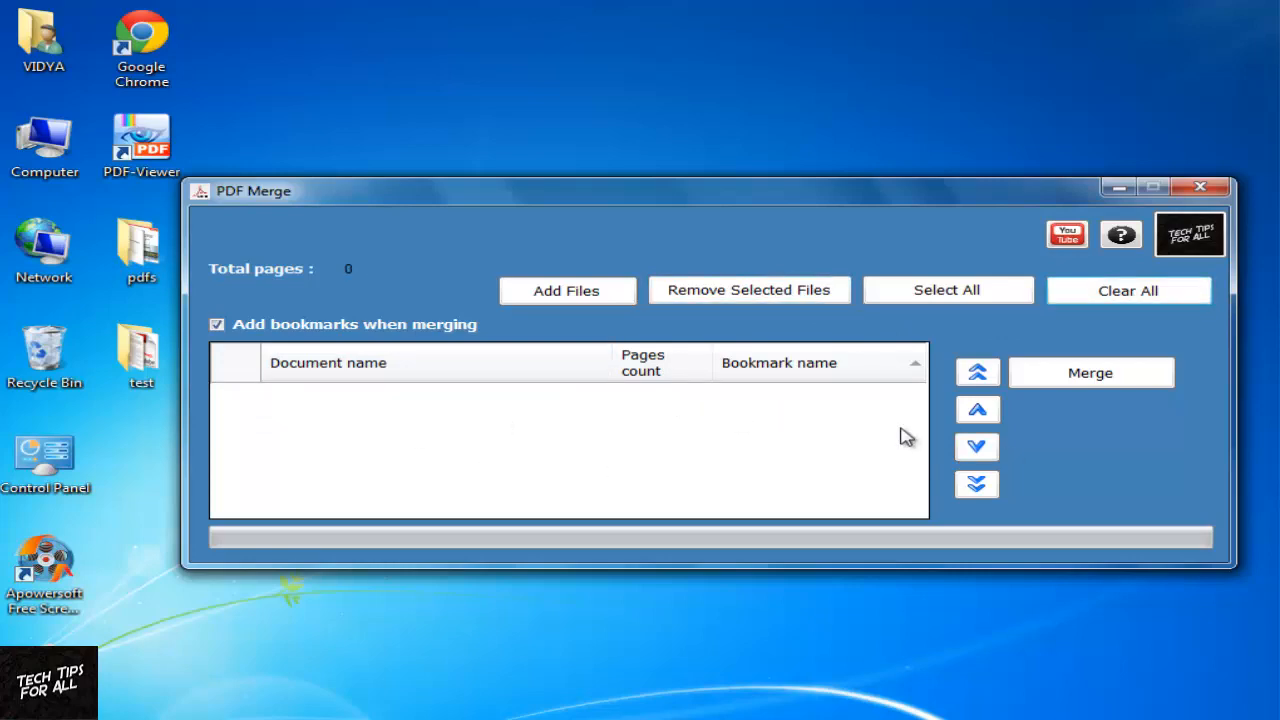
left_click(568, 290)
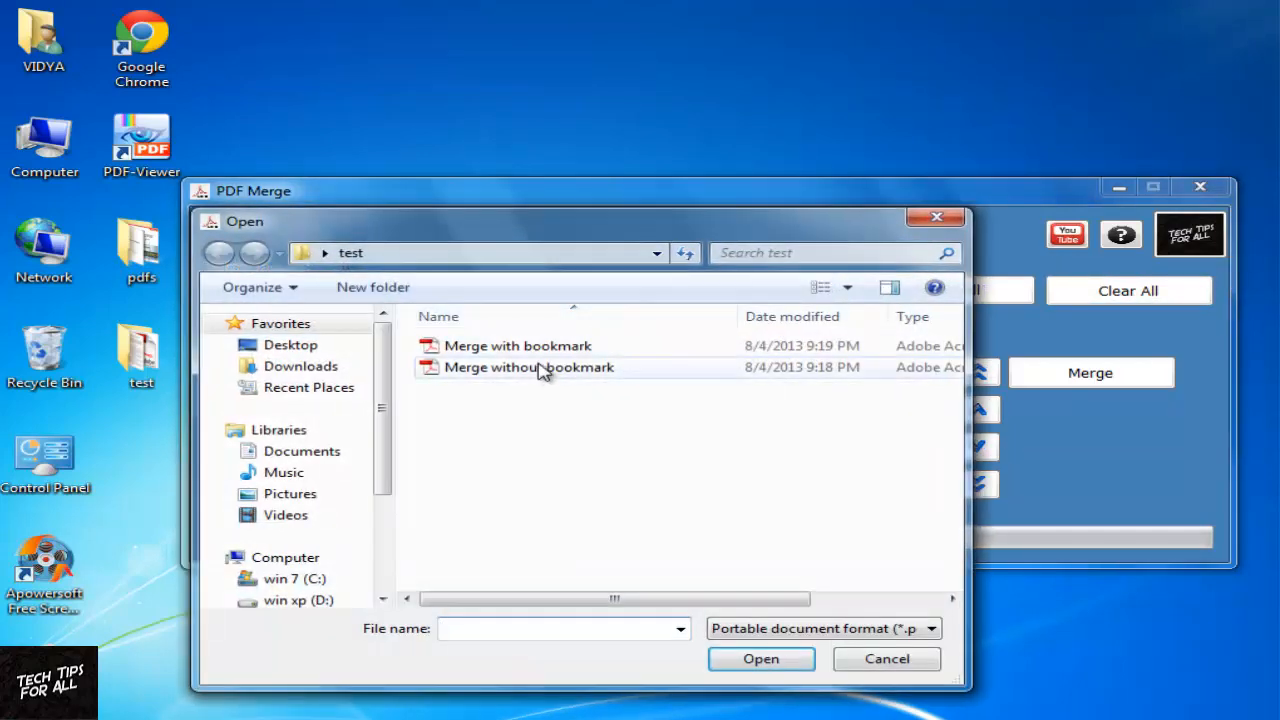
Cancel the Open dialog so no files are added and the list stays empty.
left_click(886, 658)
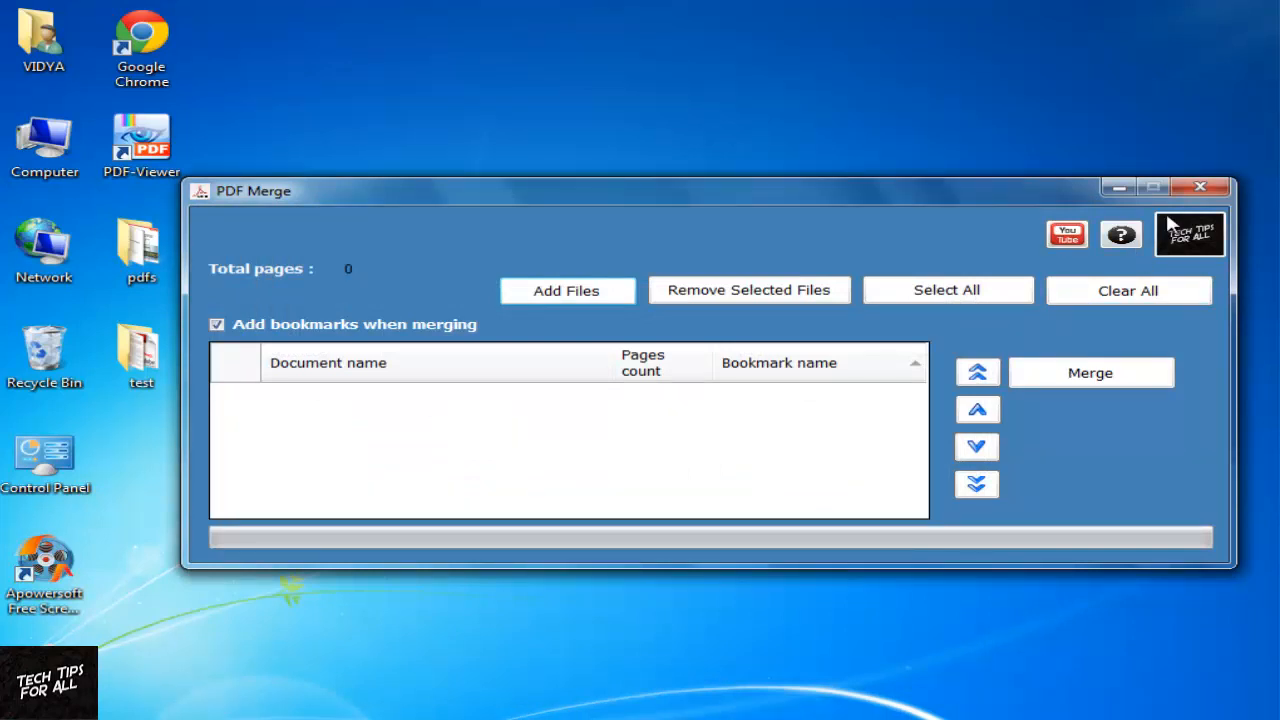
mouse_move(1200, 188)
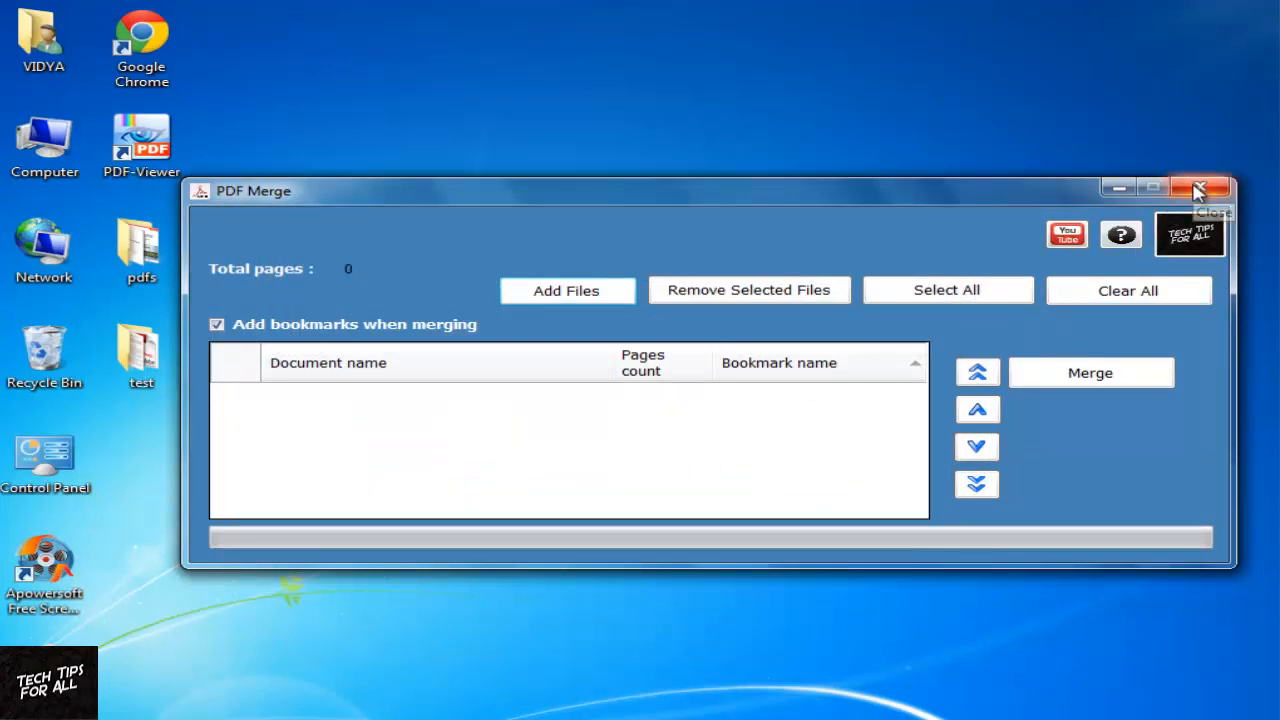